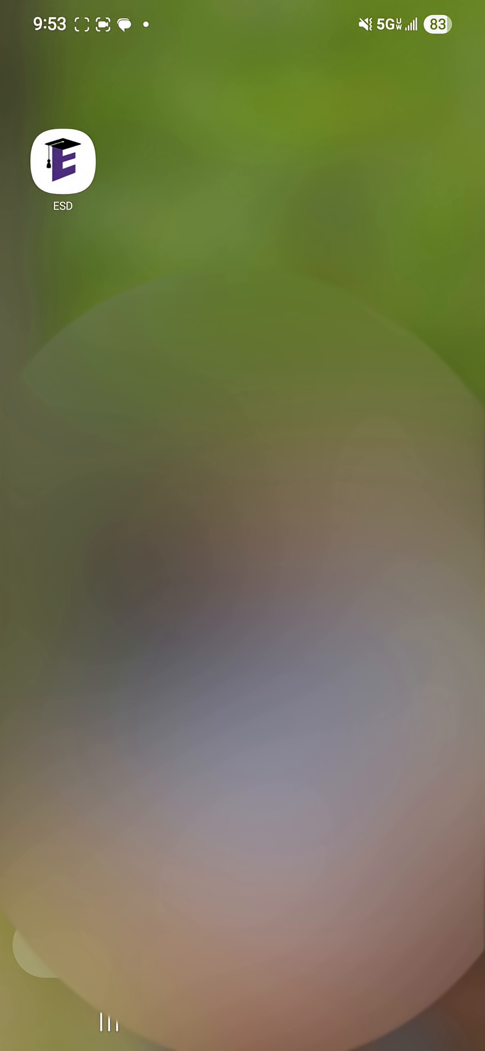
- Launch the ESD school app to its El Dorado School District feed
left_click(62, 160)
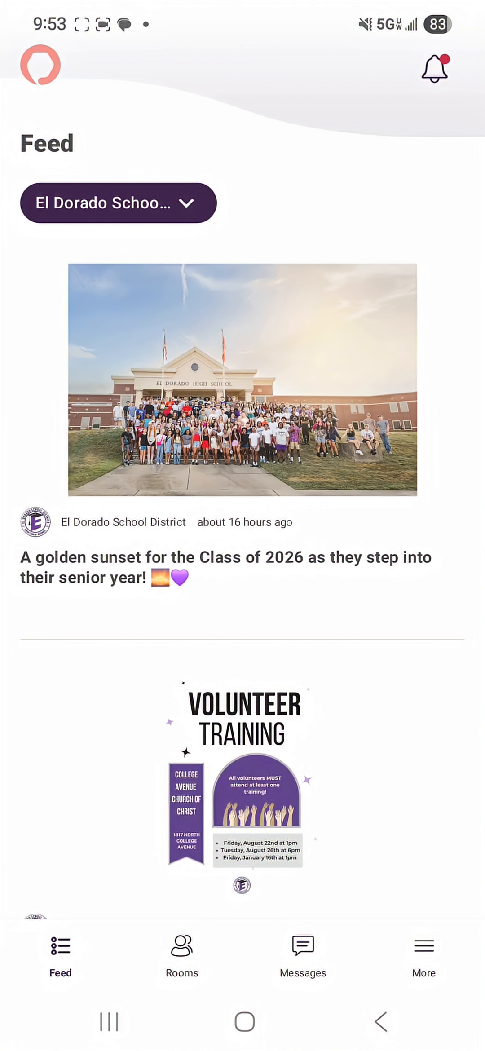
- Go to the Rooms section, which prompts for sign-in
left_click(181, 955)
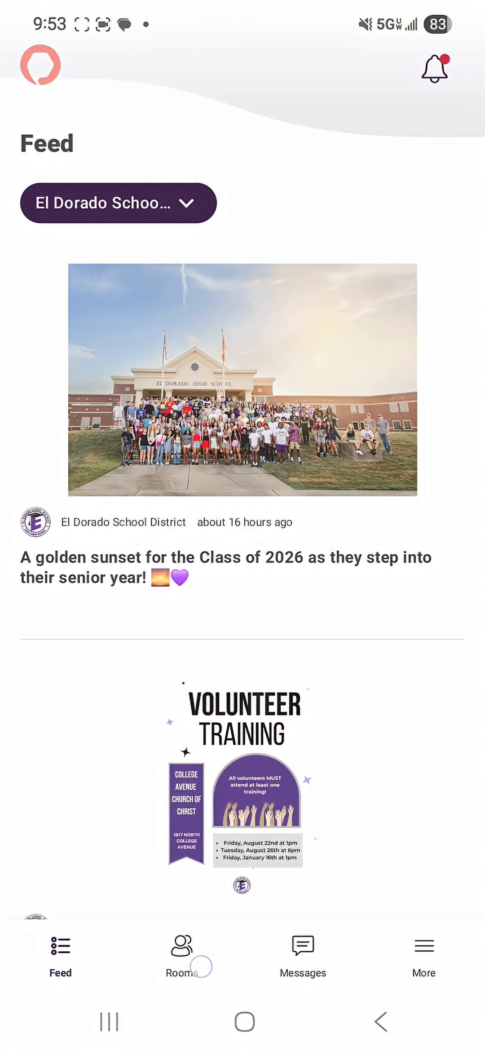
left_click(180, 954)
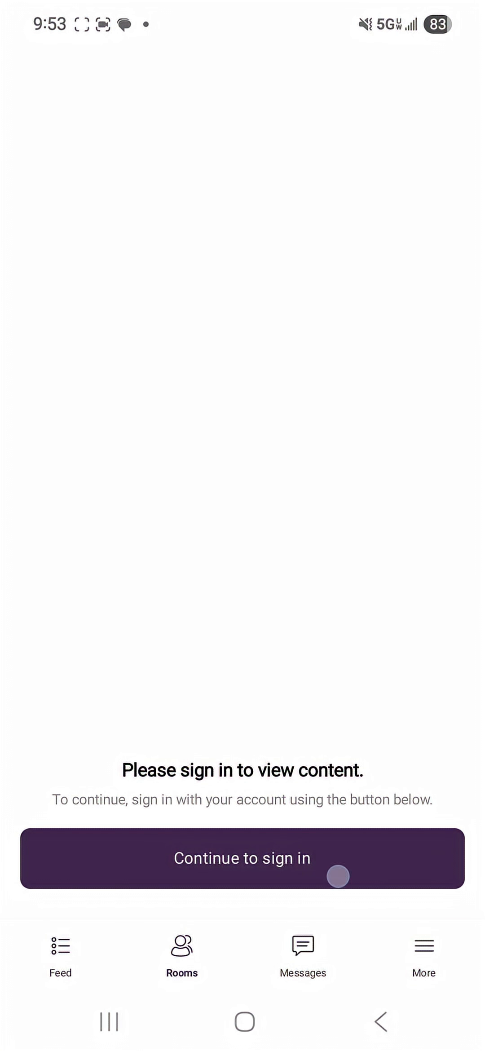
- Sign in via Apptegy with a phone number and confirm the six-digit text code
left_click(241, 858)
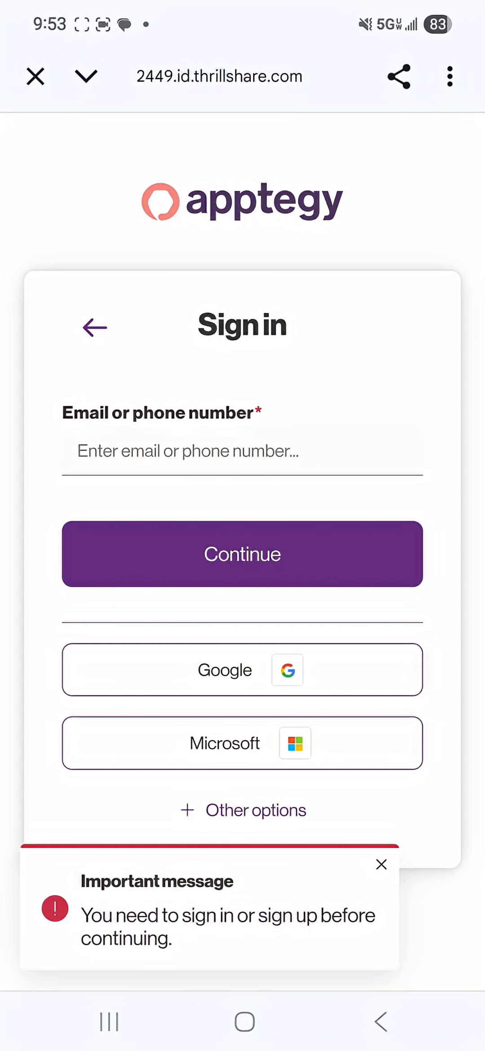
left_click(380, 864)
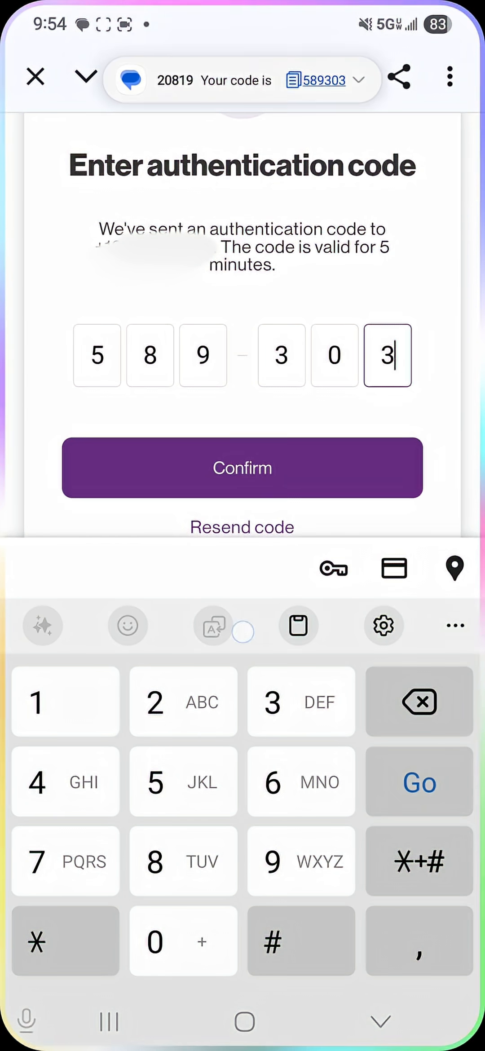
left_click(241, 468)
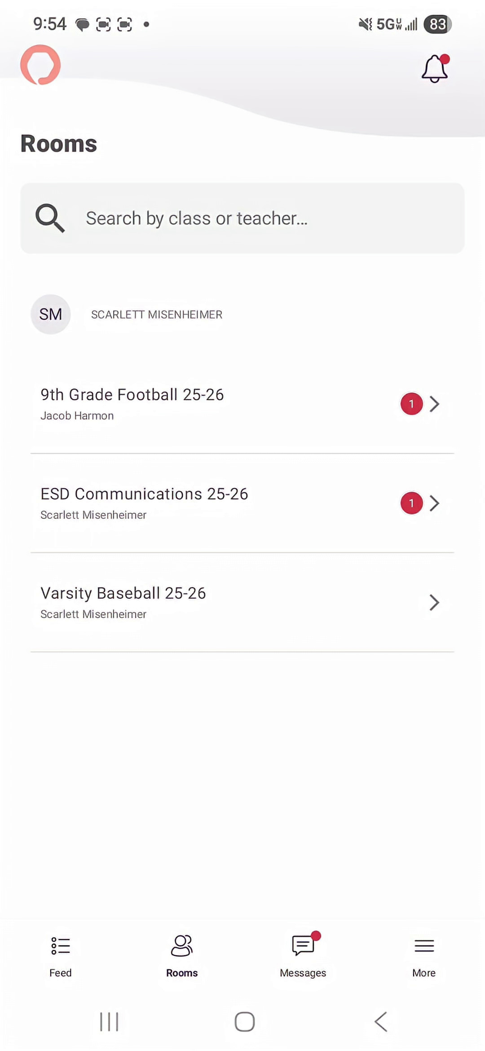
- Move from the Rooms class list to the More page and its Settings screen
left_click(423, 951)
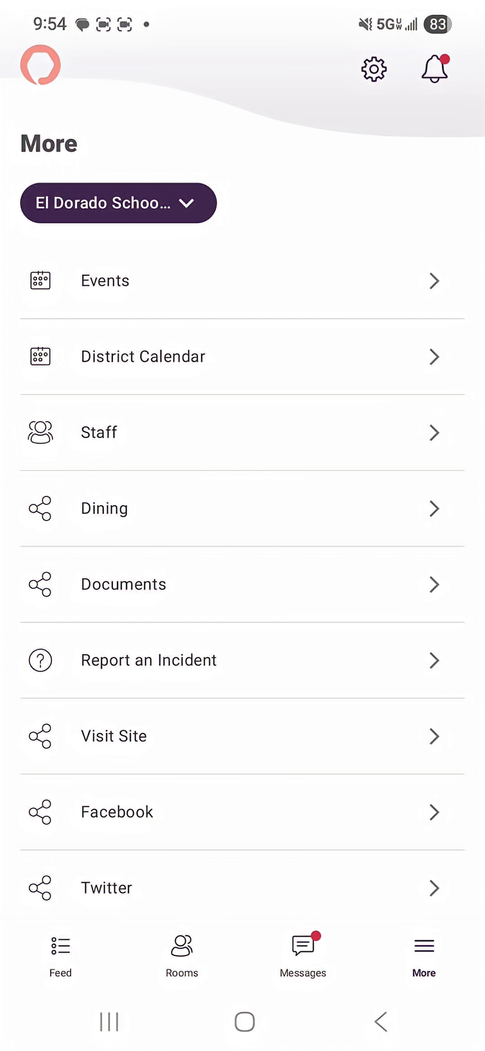
left_click(373, 69)
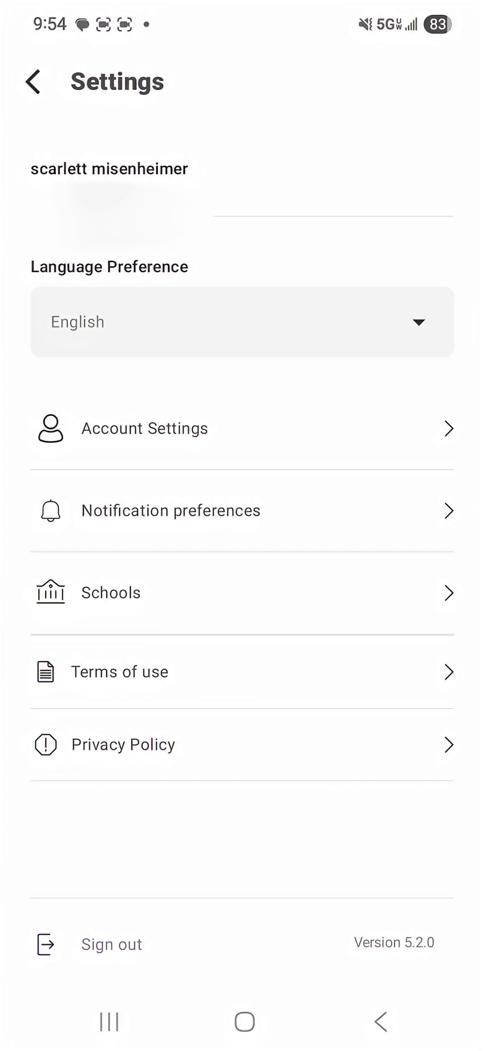
- Show the Messages notification preferences with text and email channels
left_click(170, 511)
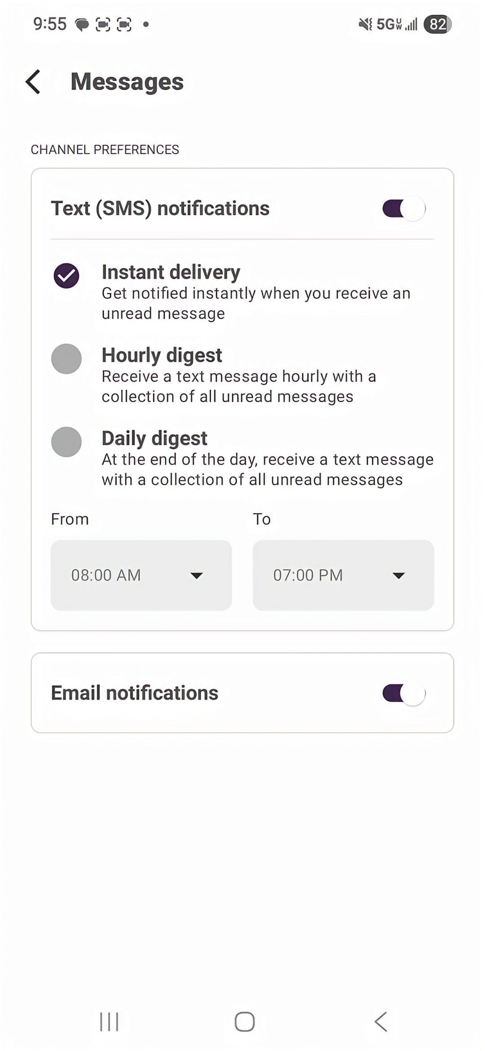
- Keep text alerts on instant delivery, turn email notifications off, and return to More
left_click(404, 208)
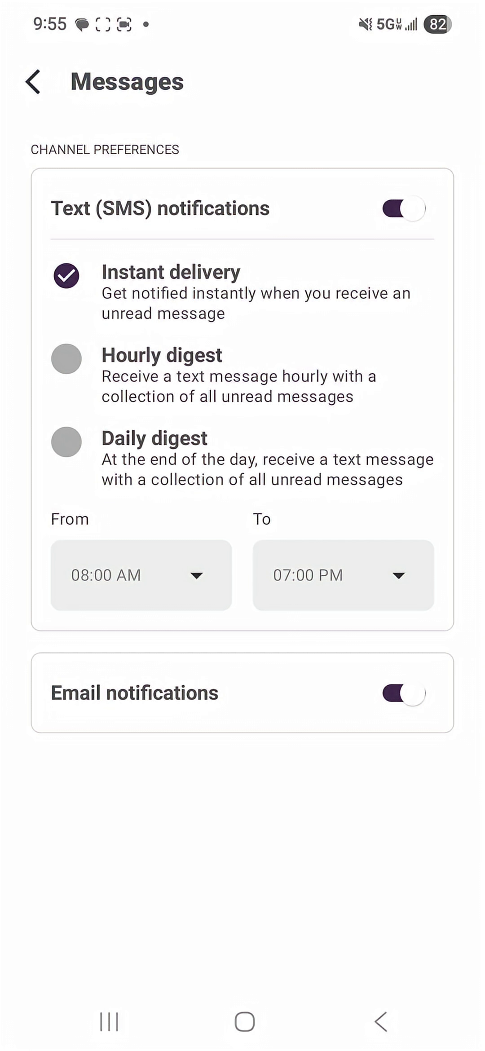
left_click(65, 358)
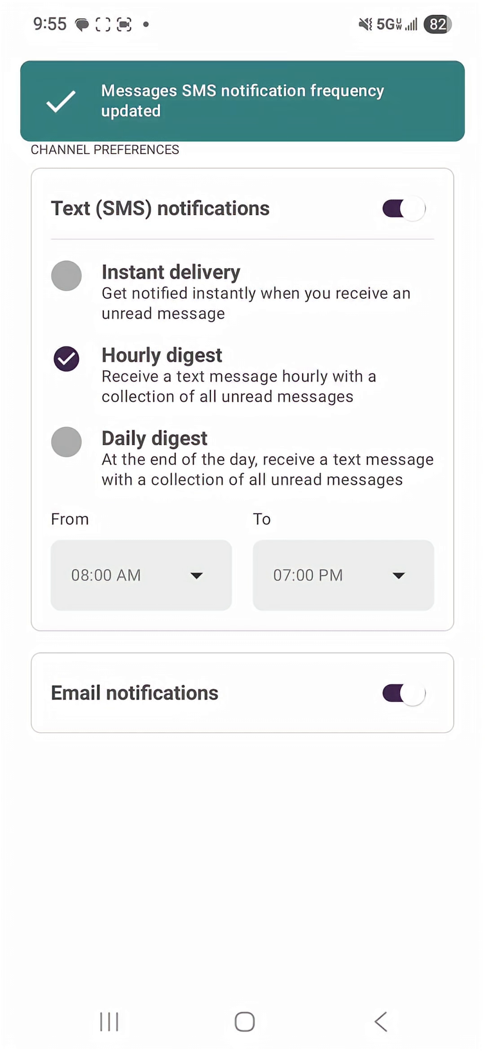
left_click(66, 276)
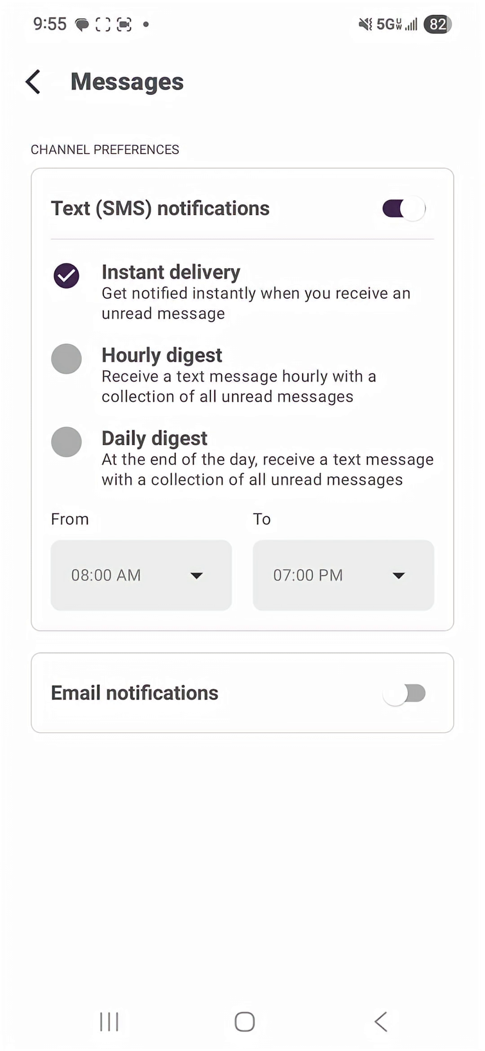
left_click(404, 693)
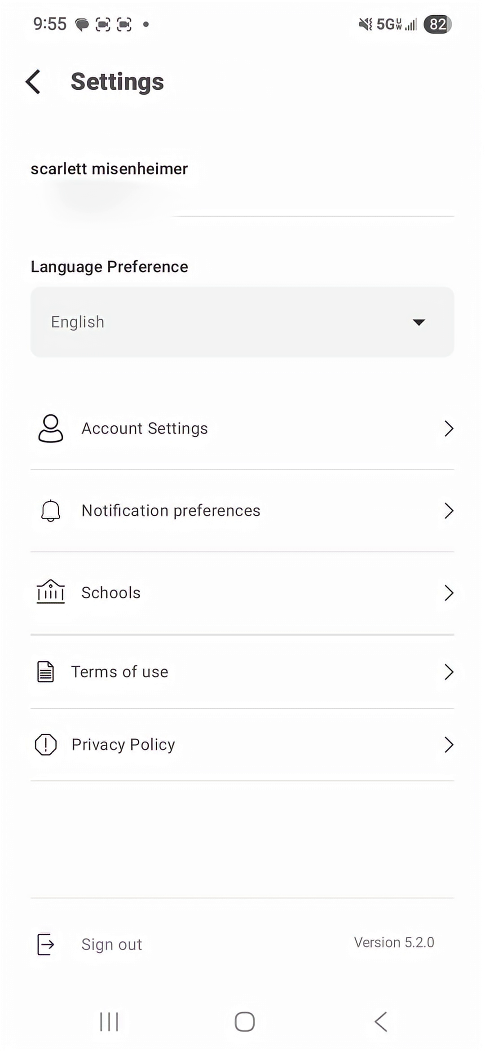
left_click(33, 81)
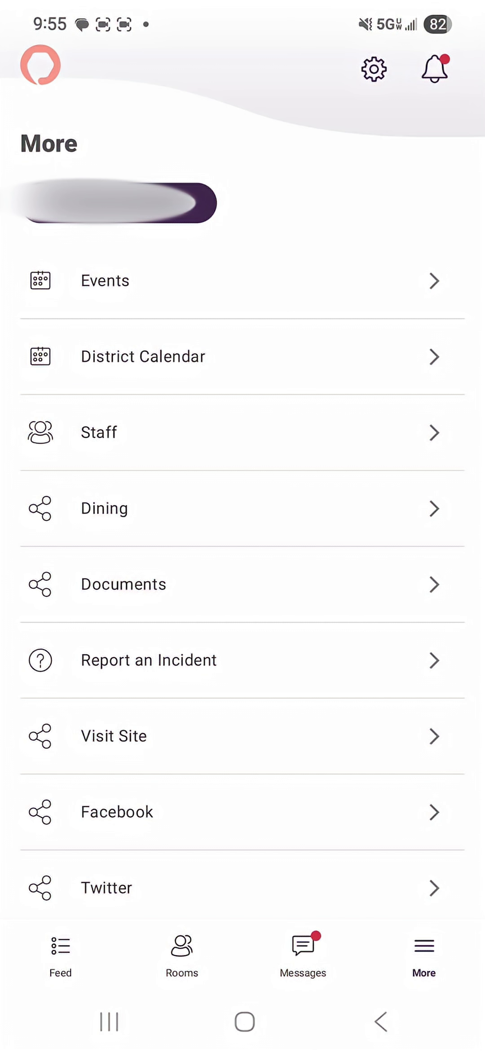